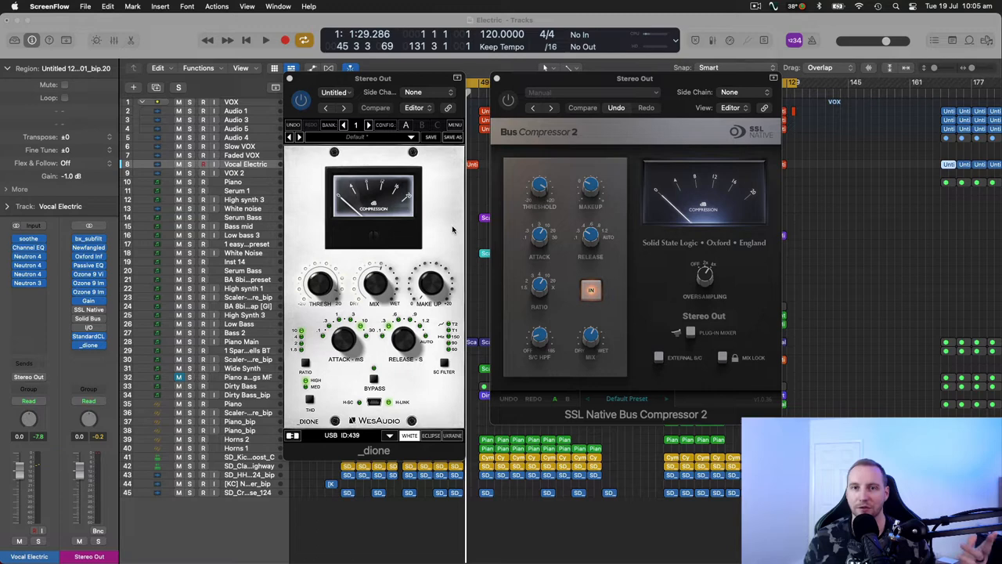
{"action": "mouse_move", "coordinate": [669, 137]}
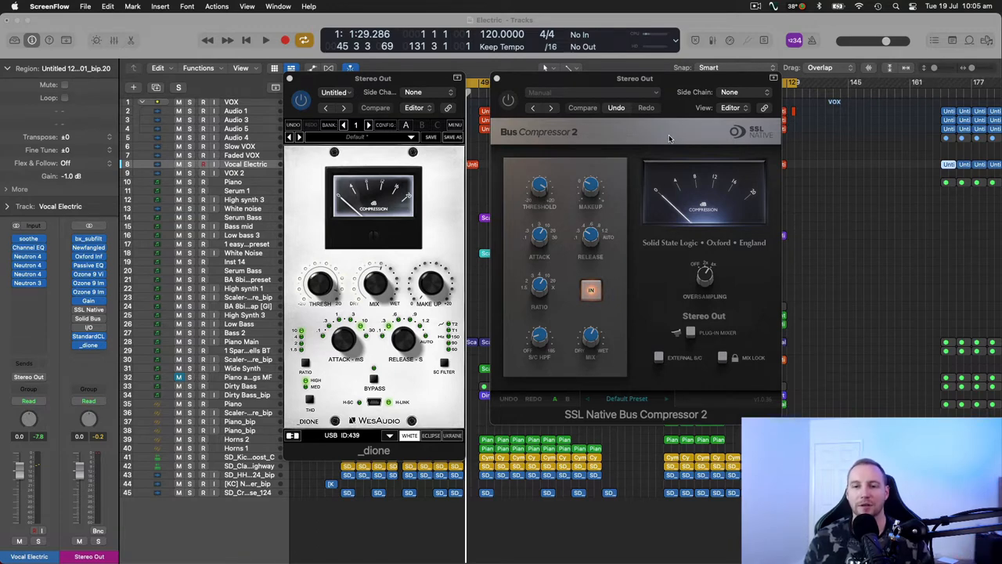
{"action": "mouse_move", "coordinate": [639, 163]}
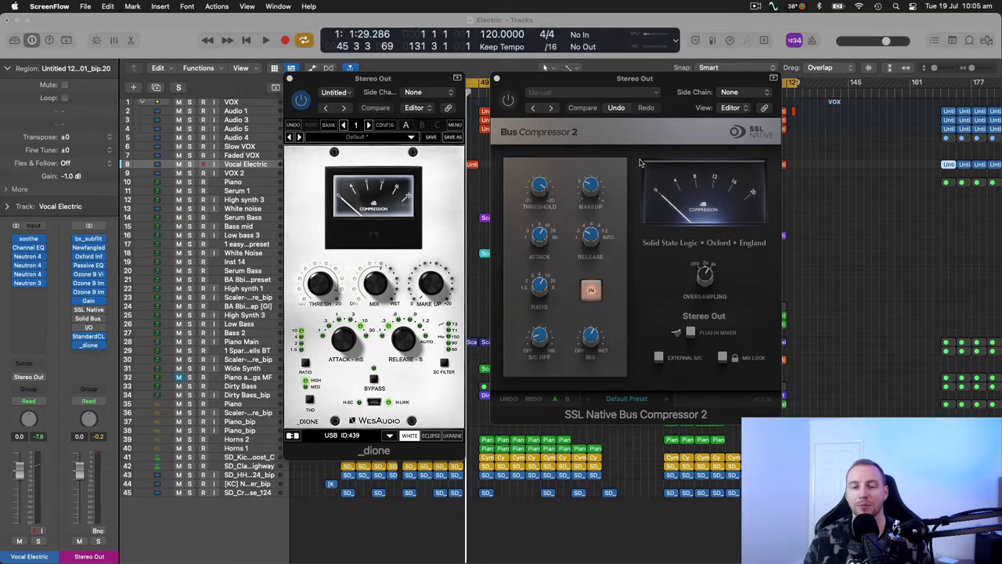
{"action": "mouse_move", "coordinate": [429, 274]}
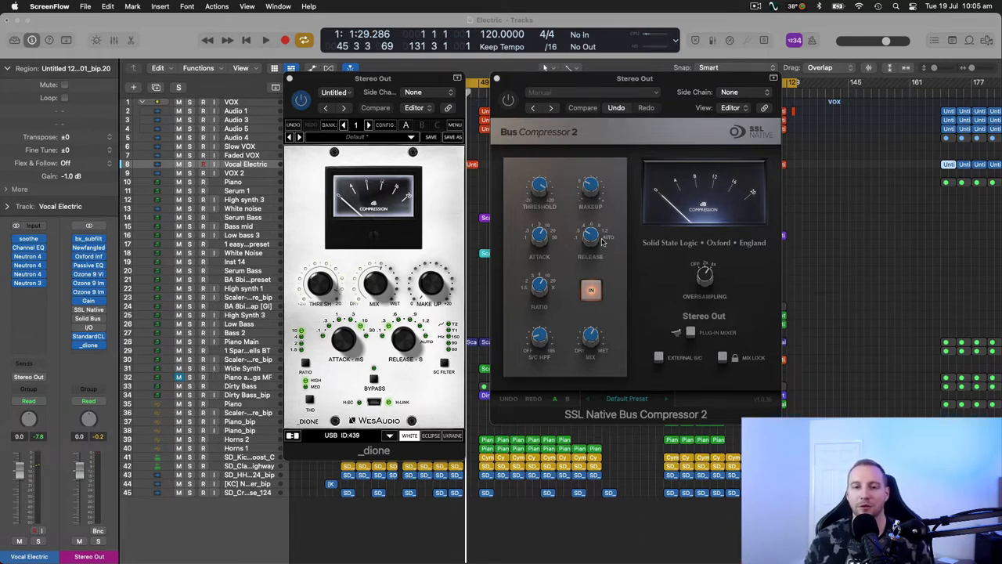
{"action": "mouse_move", "coordinate": [611, 235]}
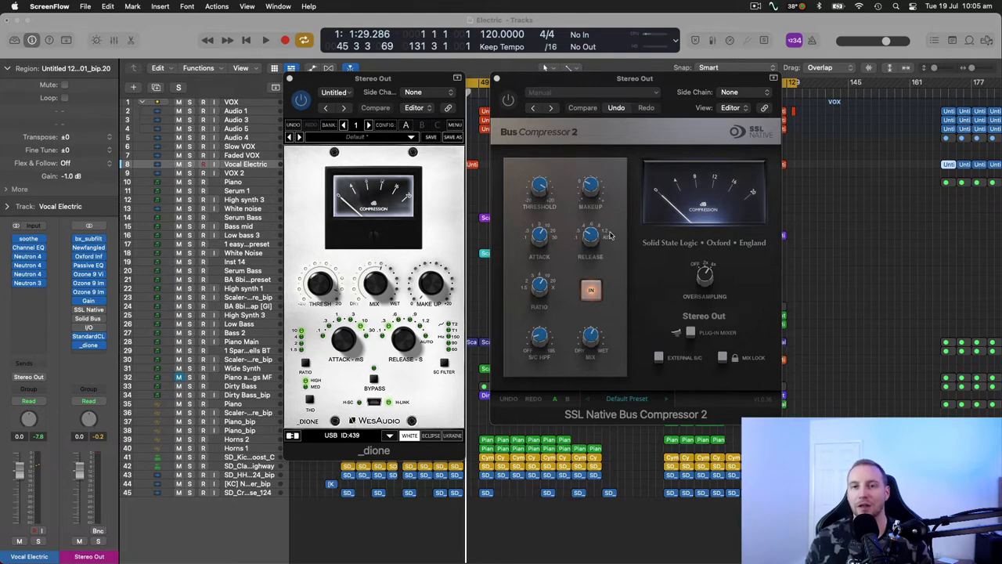
{"action": "mouse_move", "coordinate": [369, 263]}
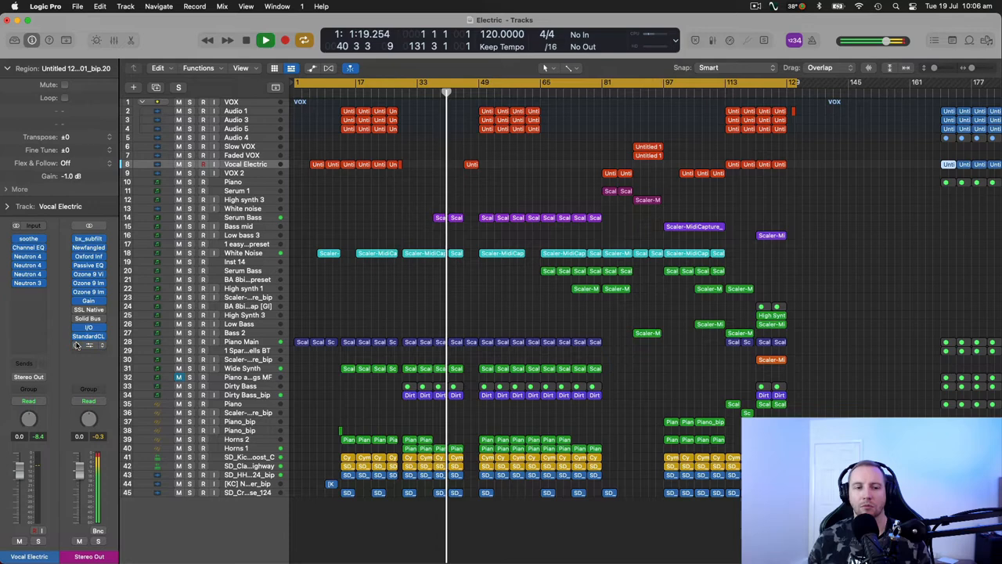
Close the compressor plug-in windows to return to the Tracks area.
{"action": "left_click", "coordinate": [87, 346]}
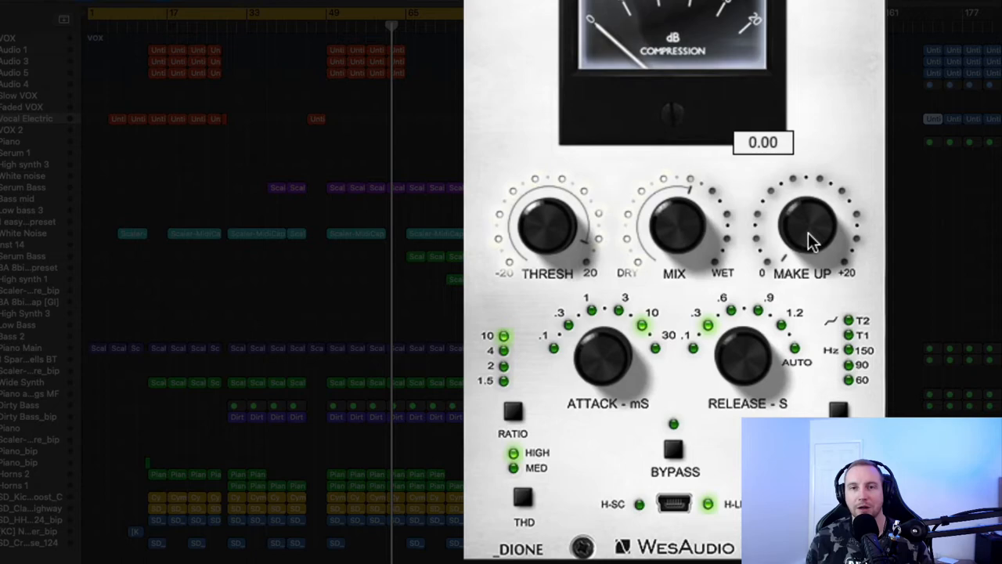
{"action": "mouse_move", "coordinate": [805, 252]}
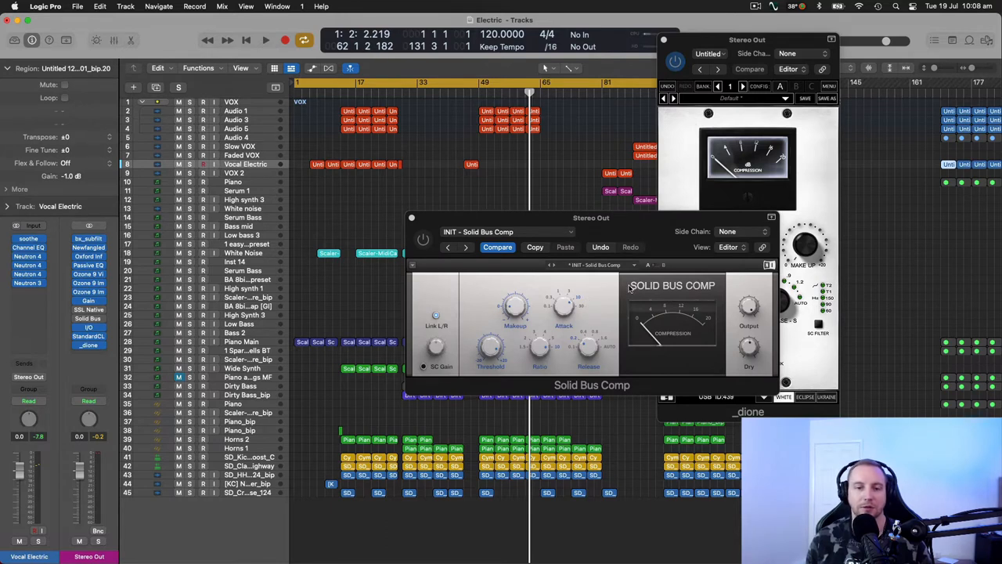
{"action": "mouse_move", "coordinate": [611, 290]}
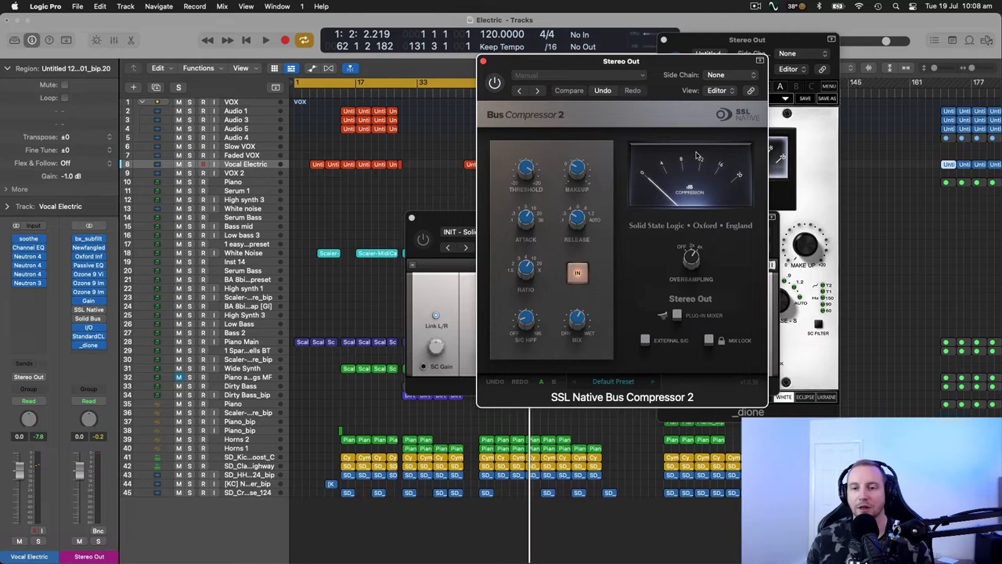
{"action": "mouse_move", "coordinate": [542, 196]}
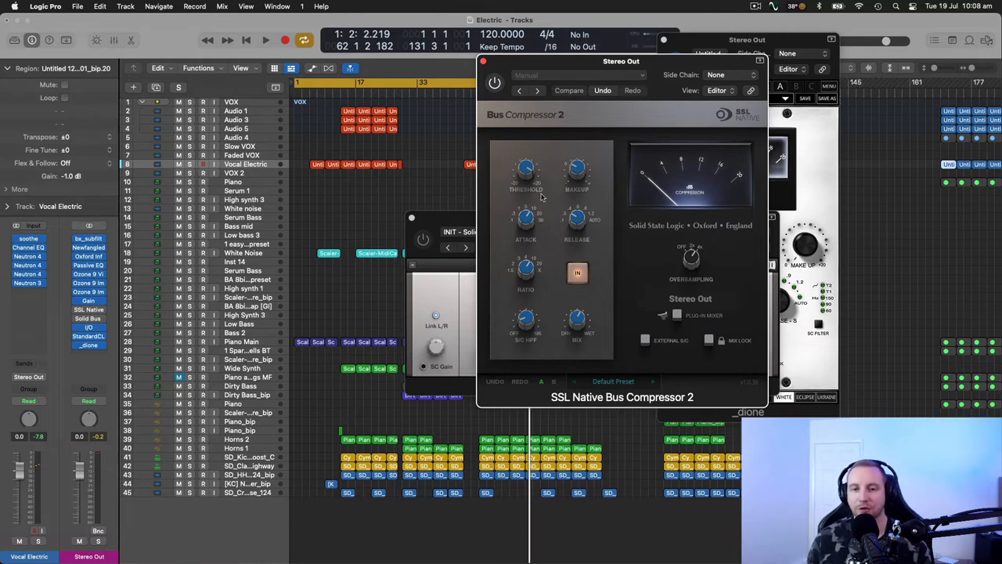
{"action": "mouse_move", "coordinate": [810, 175]}
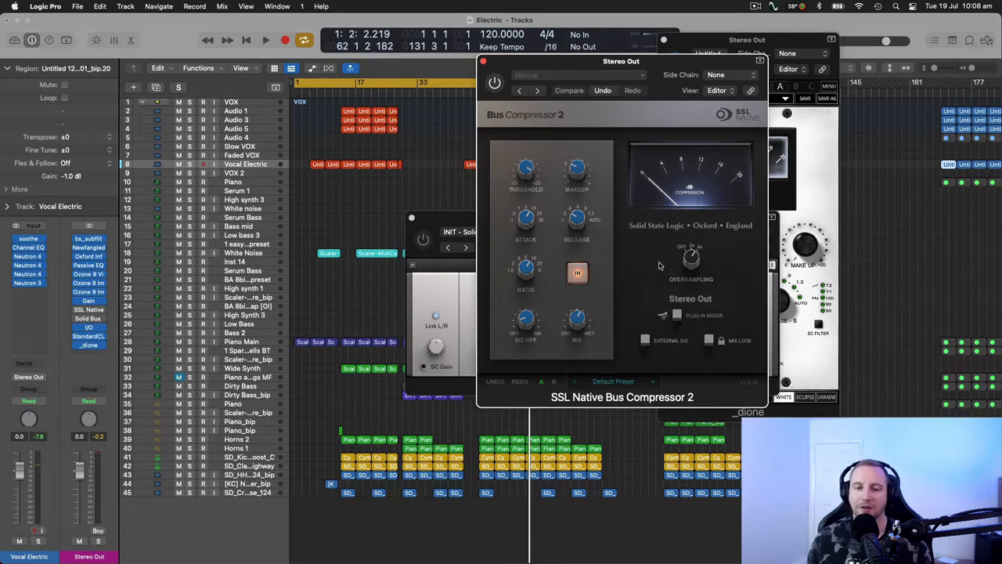
{"action": "mouse_move", "coordinate": [555, 304]}
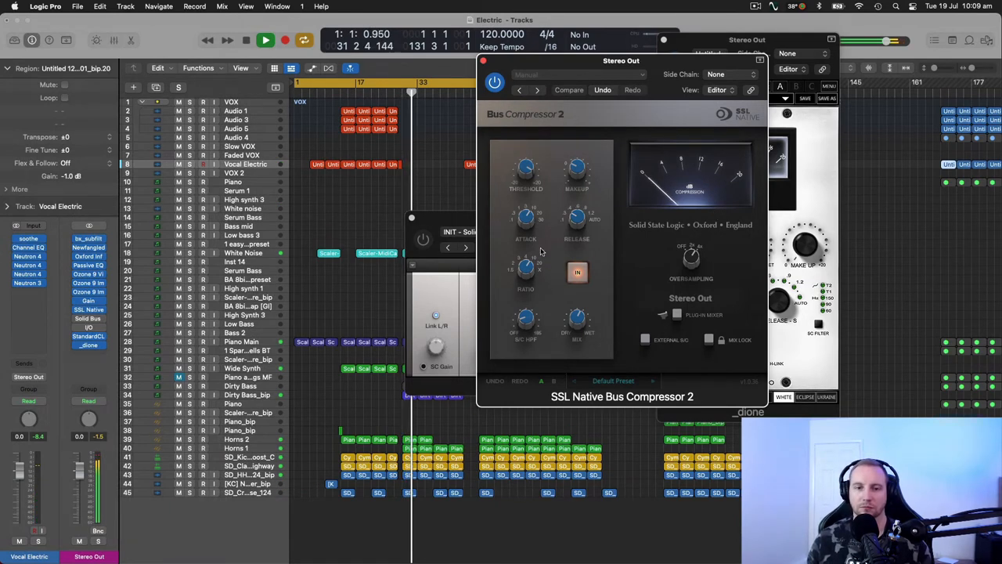
Adjust a Dione control, then close the SSL Bus Compressor 2 and Dione windows.
{"action": "left_click_drag", "start_coordinate": [527, 166], "coordinate": [526, 156]}
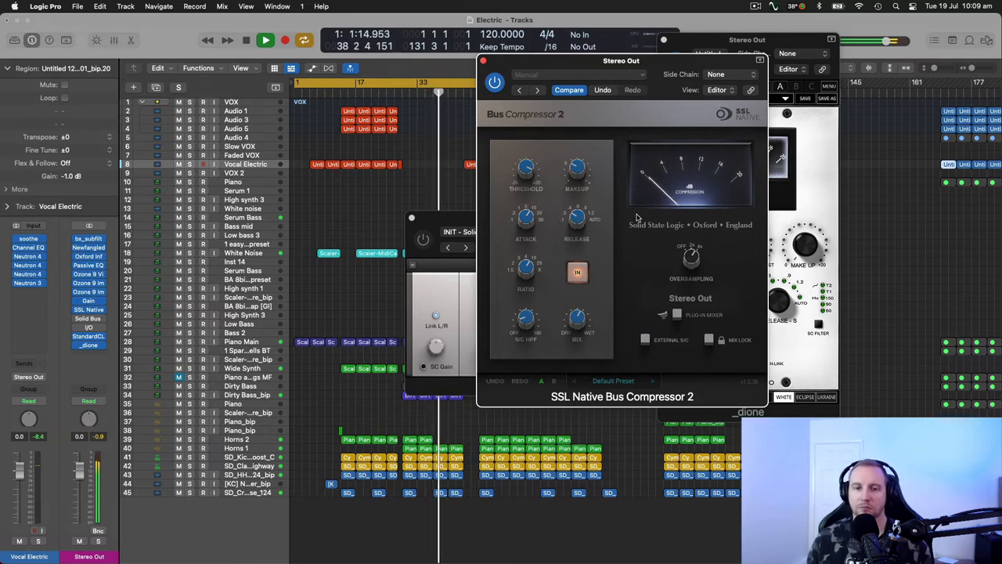
{"action": "left_click", "coordinate": [576, 273]}
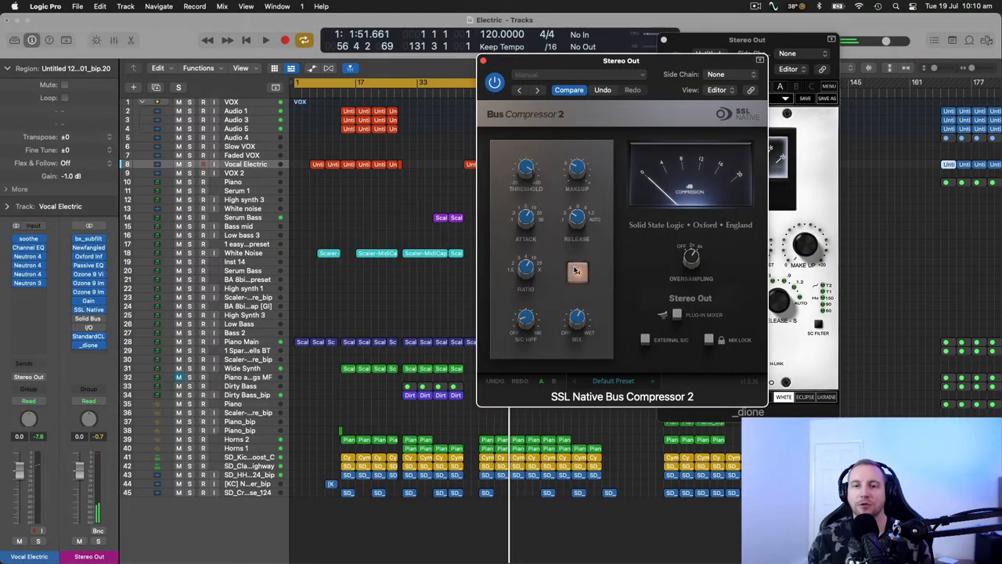
{"action": "left_click", "coordinate": [576, 273]}
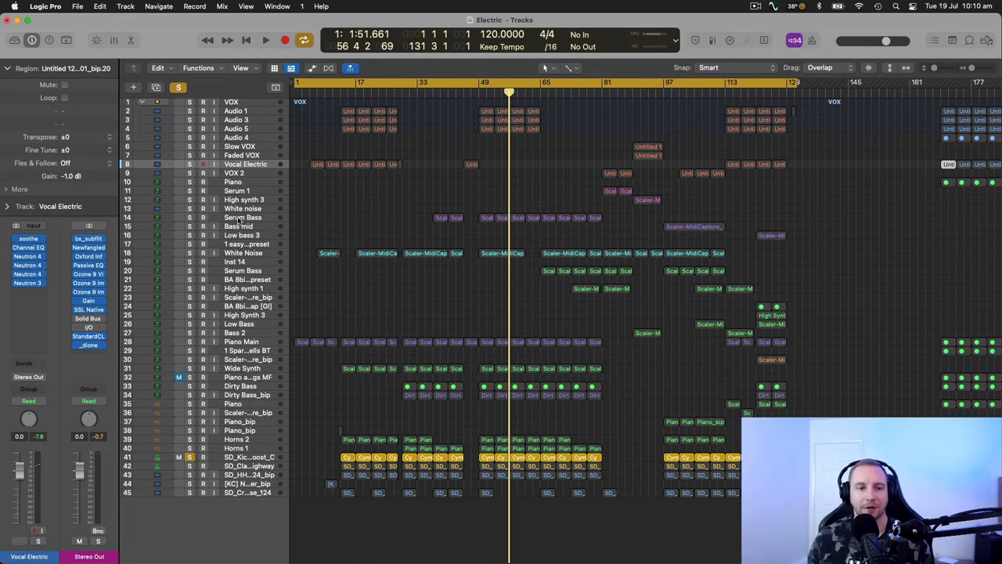
Select all Serum Bass regions and reopen the SSL Bus Compressor 2 on the Stereo Out.
{"action": "left_click", "coordinate": [242, 216]}
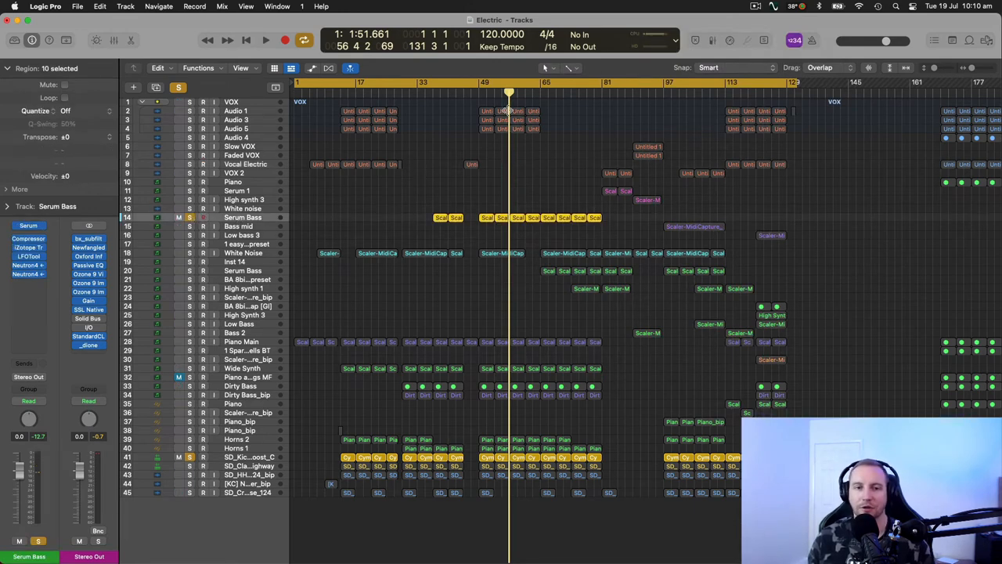
{"action": "left_click", "coordinate": [479, 91]}
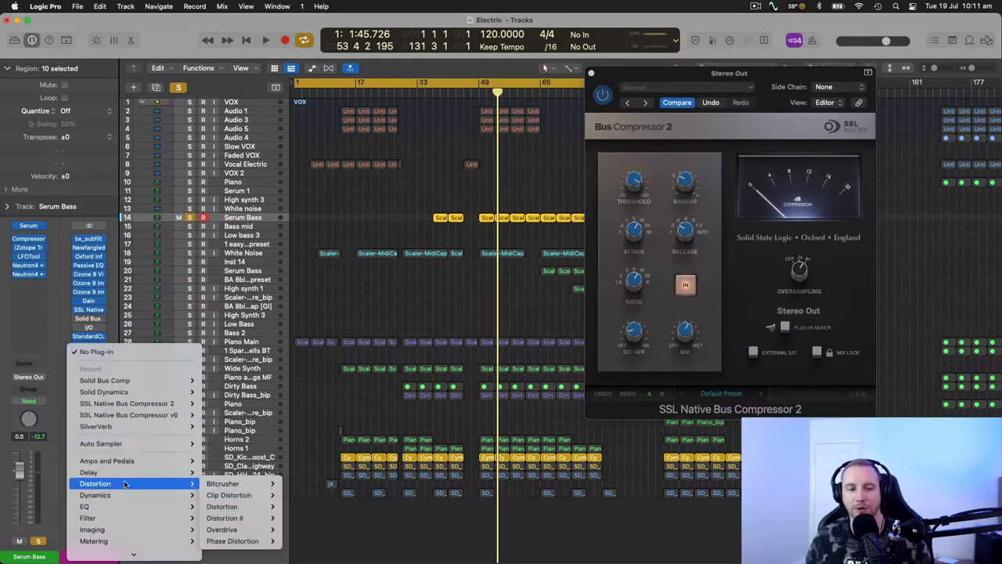
{"action": "mouse_move", "coordinate": [88, 501]}
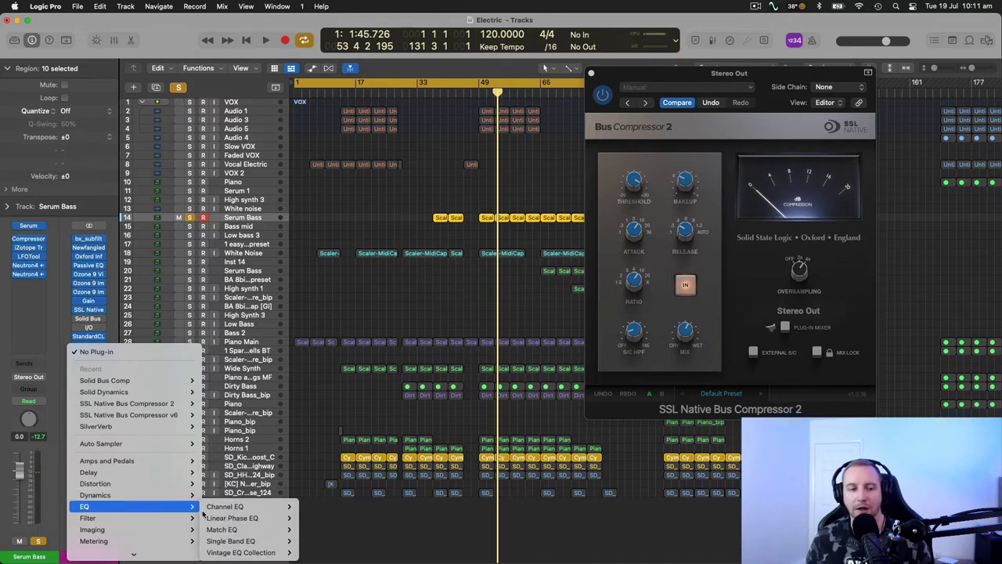
Insert the Linear Phase EQ on the Serum Bass channel strip.
{"action": "left_click", "coordinate": [244, 514]}
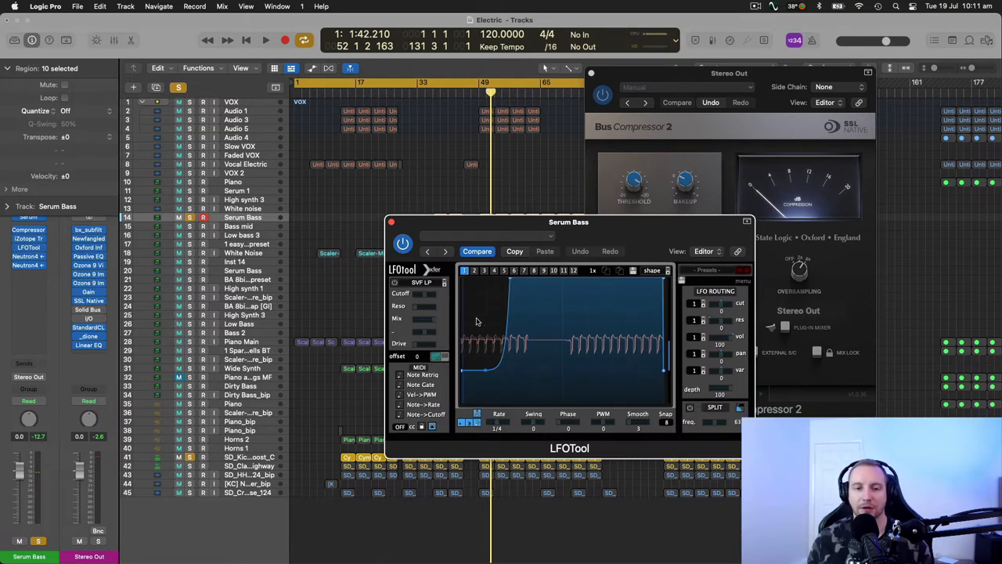
{"action": "mouse_move", "coordinate": [489, 343]}
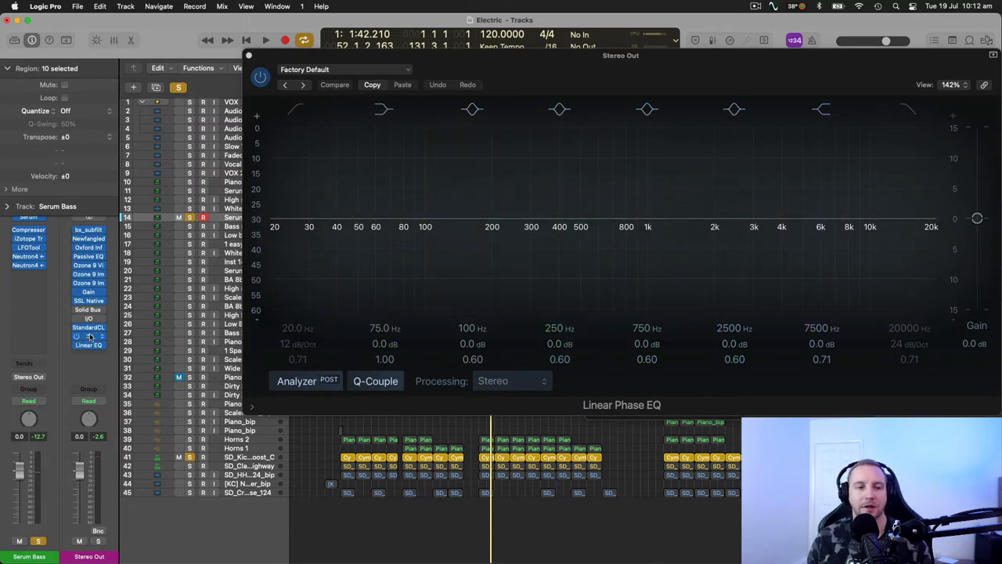
Reopen the Dione compressor insert on the Stereo Out channel strip.
{"action": "left_click", "coordinate": [88, 335]}
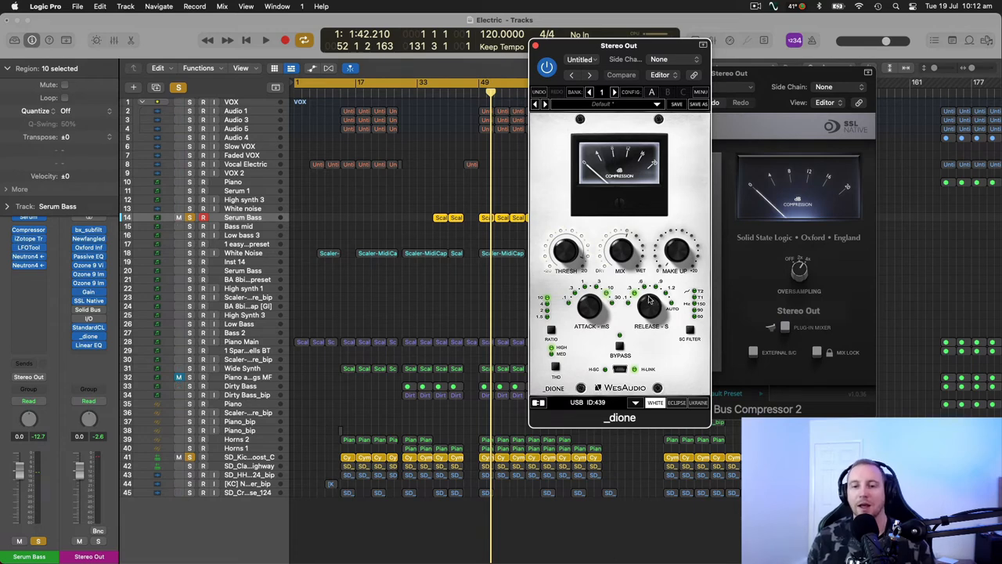
Check the Dione threshold knob value, now reading 58.
{"action": "left_click", "coordinate": [620, 251]}
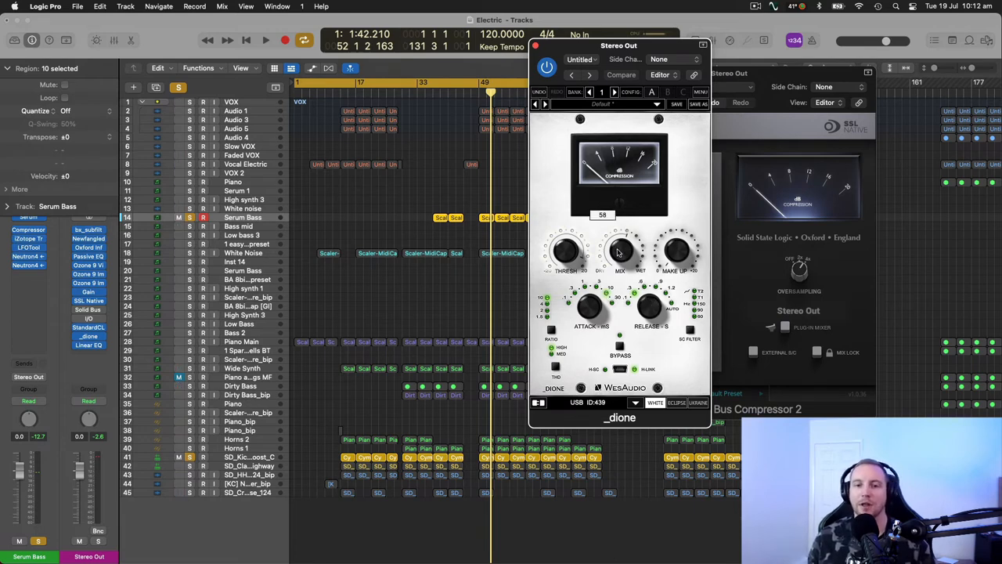